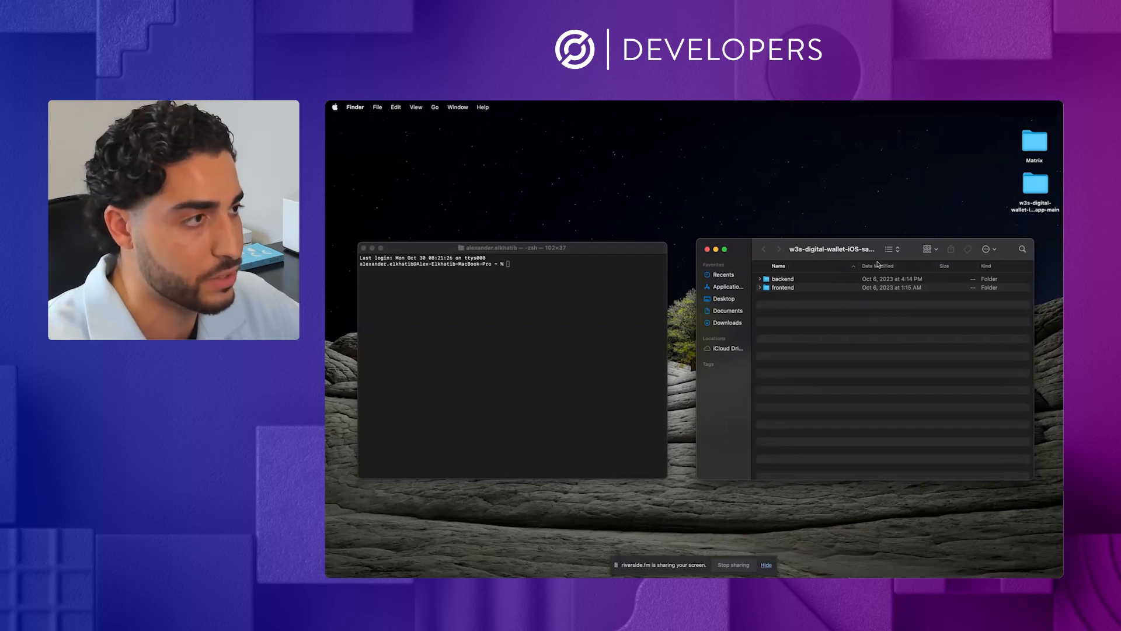
mouse_move(815, 278)
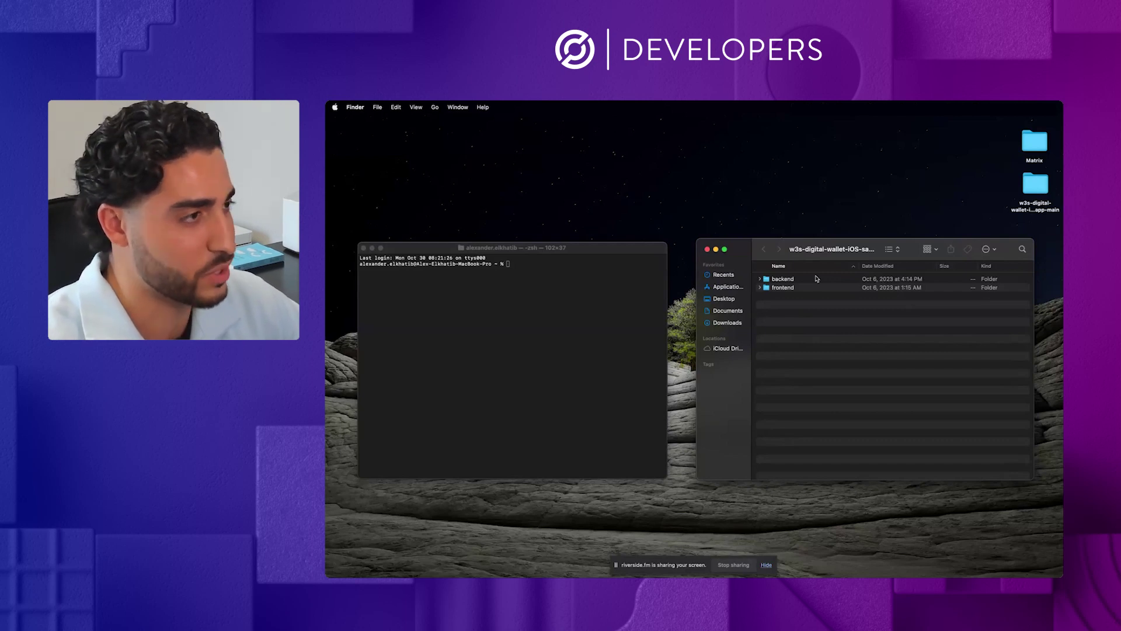
mouse_move(783, 236)
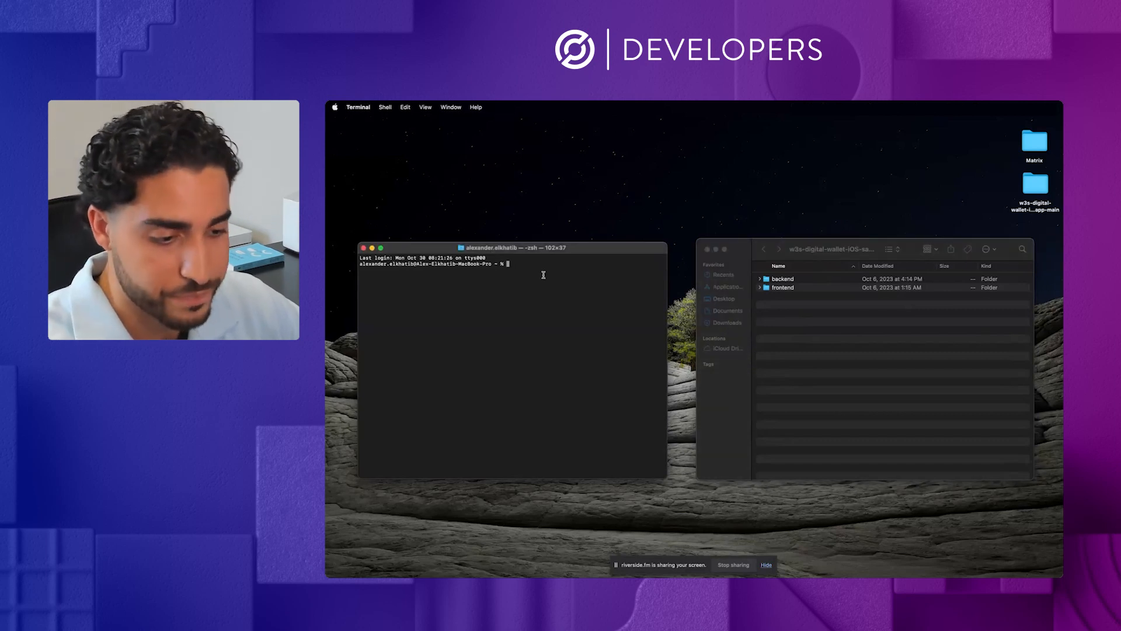
Step: cd into the sample app's backend folder and start its dev server with npm run dev
type("cd Desktop/")
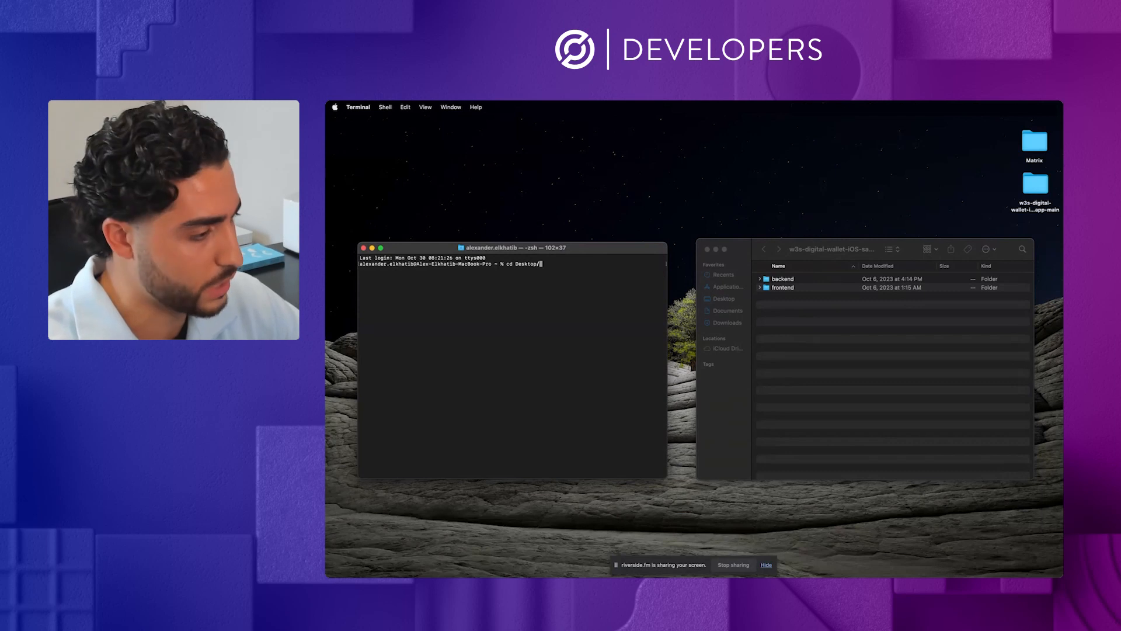
type("w3s-digital-wallet-iOS-sample-app-main/backend")
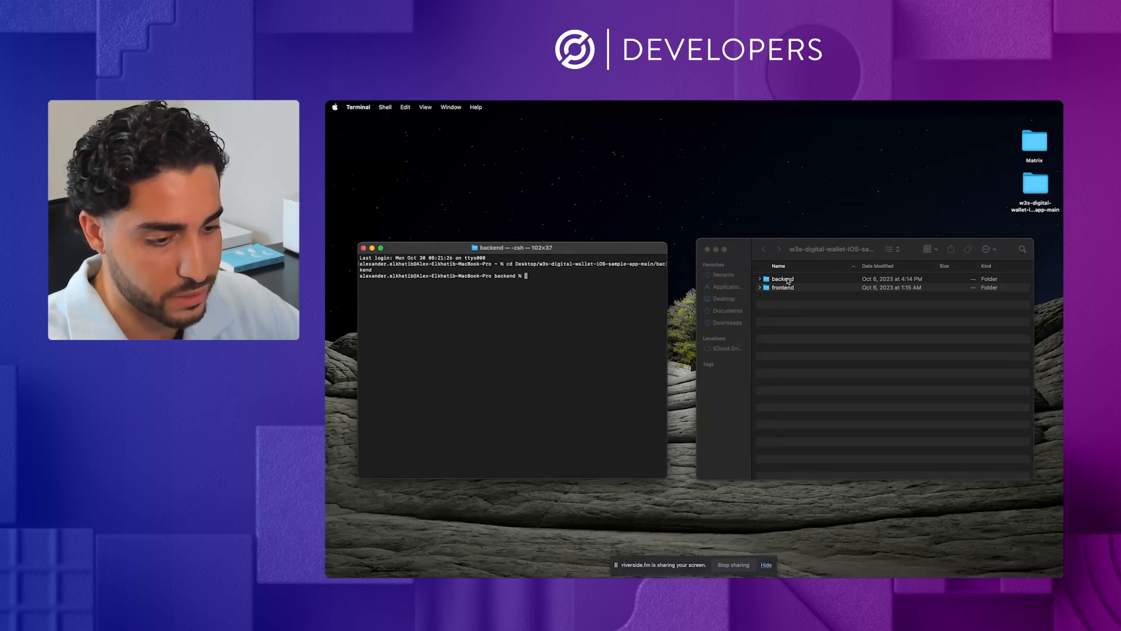
type("npm run de")
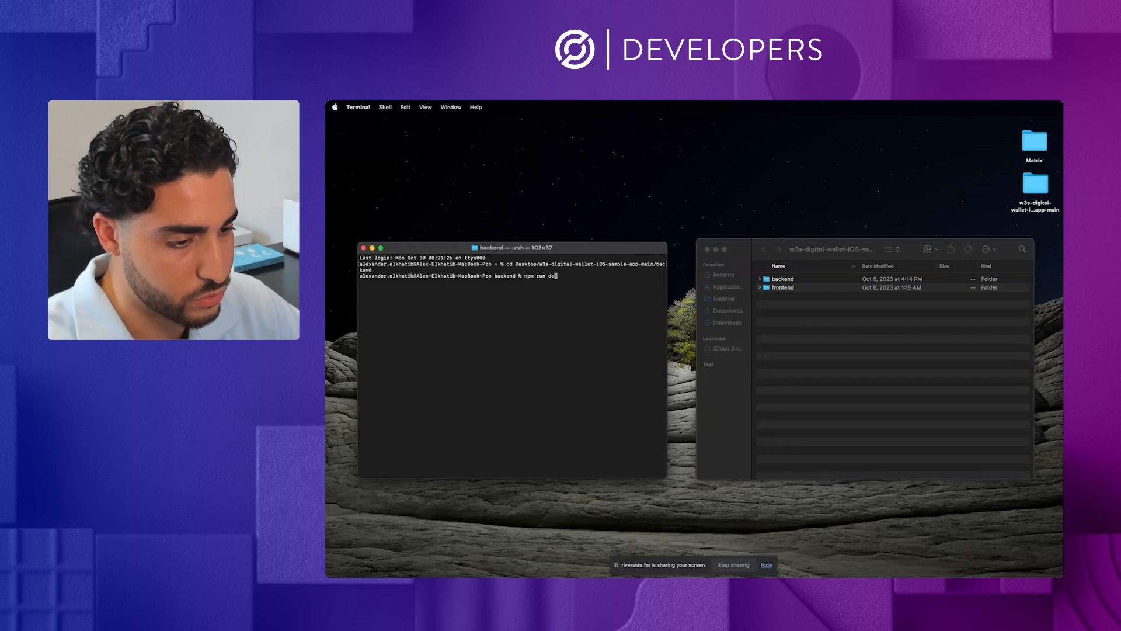
key("Enter")
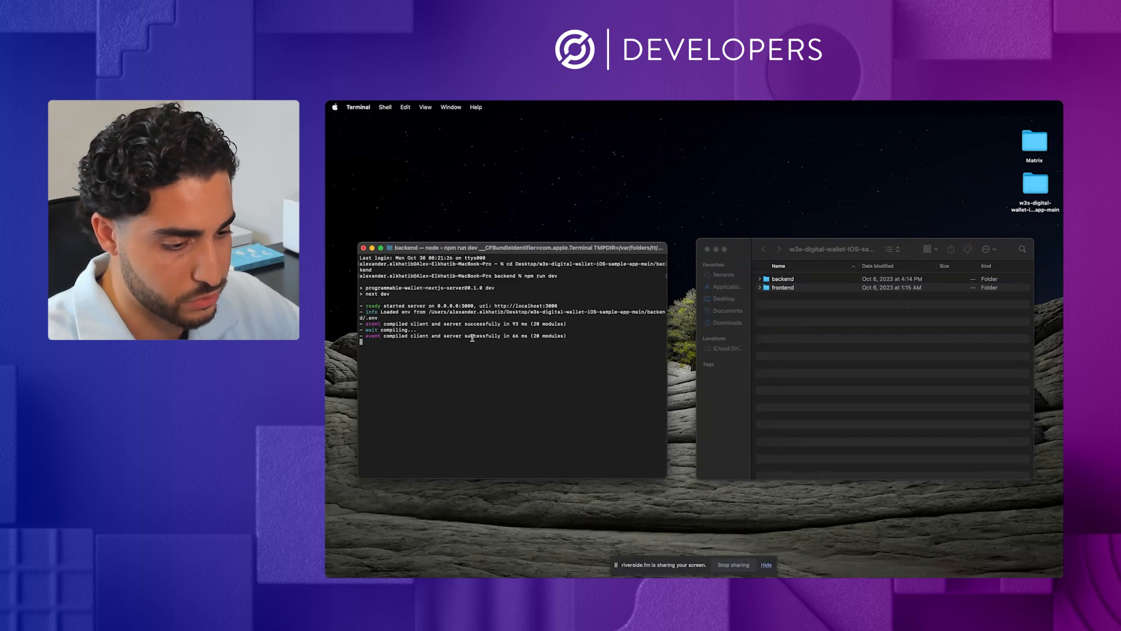
Step: Browse into frontend/w3s-ios-sample-app-wallets and launch its .xcodeproj in Xcode
left_click(782, 287)
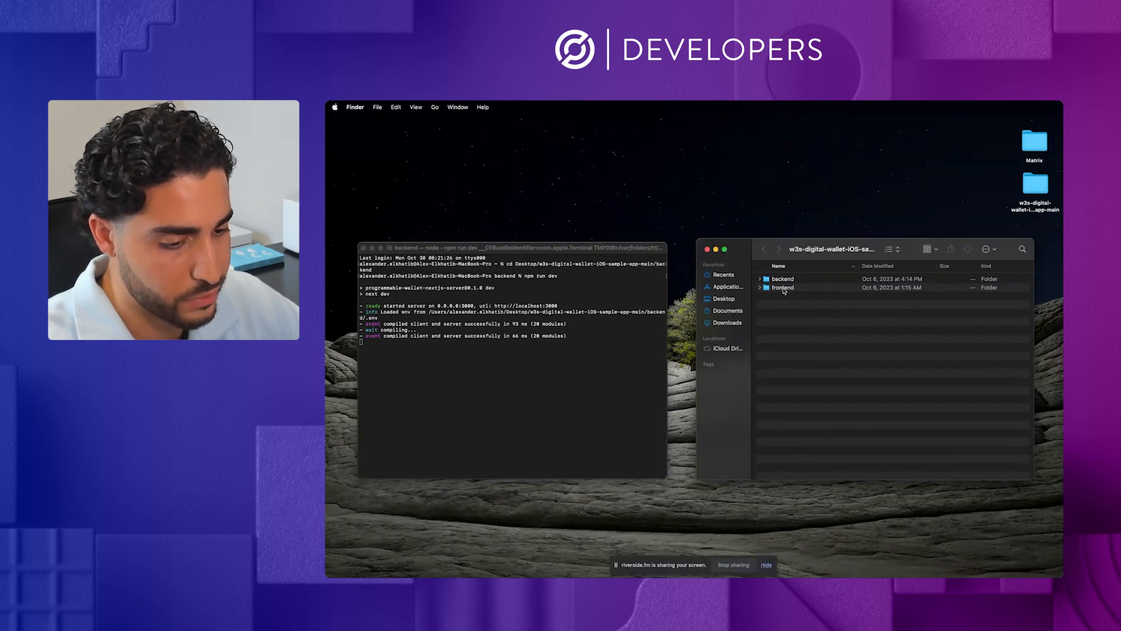
left_click(783, 287)
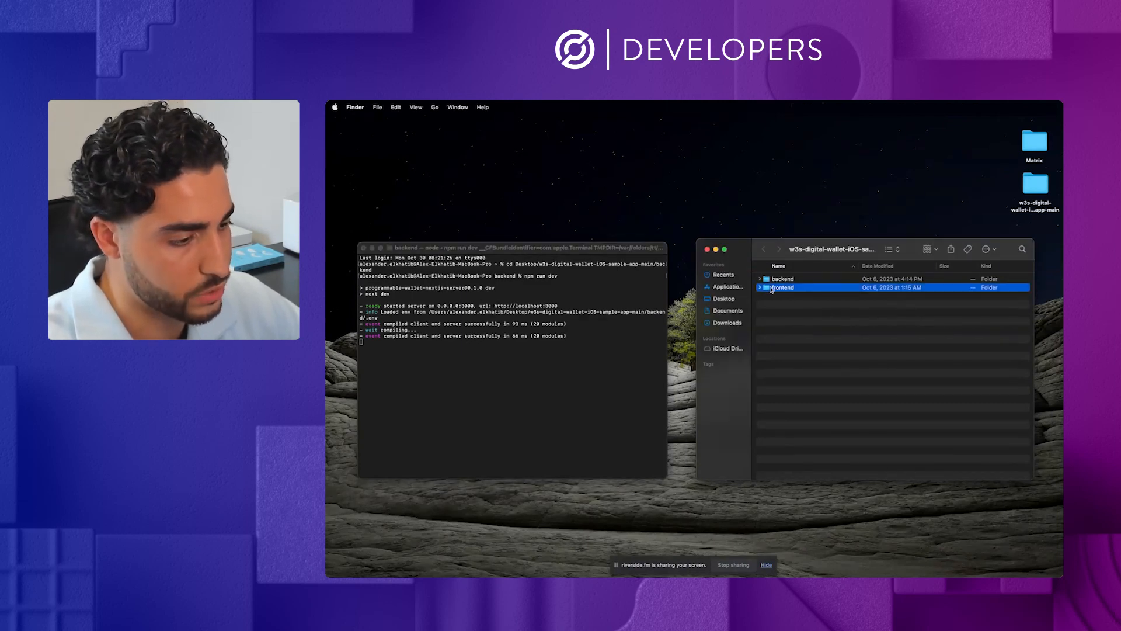
double_click(783, 287)
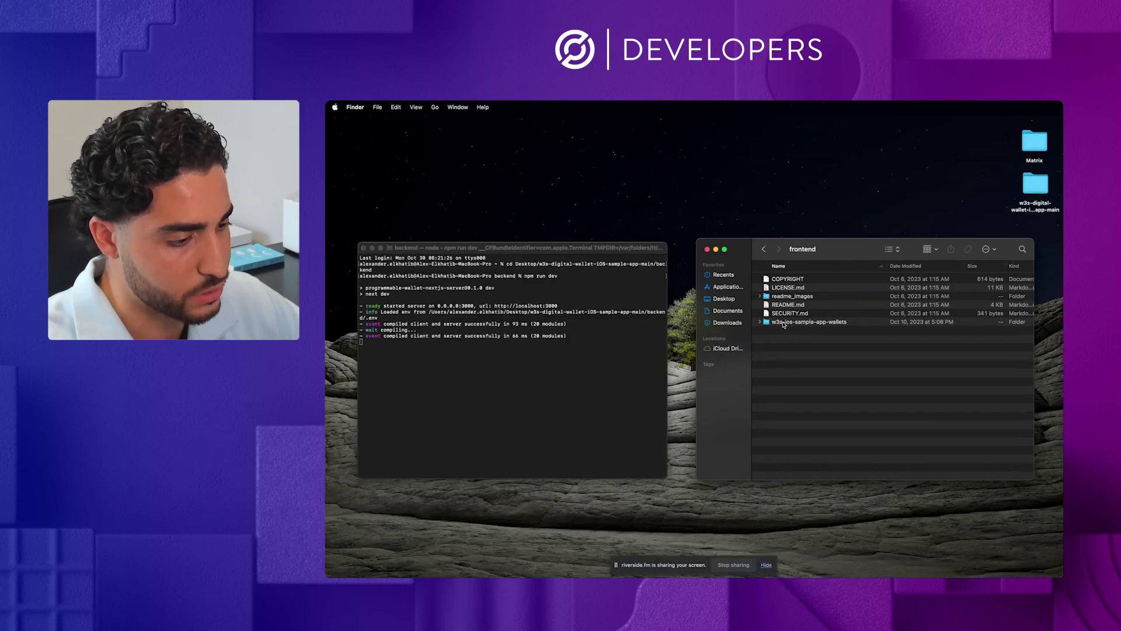
double_click(808, 322)
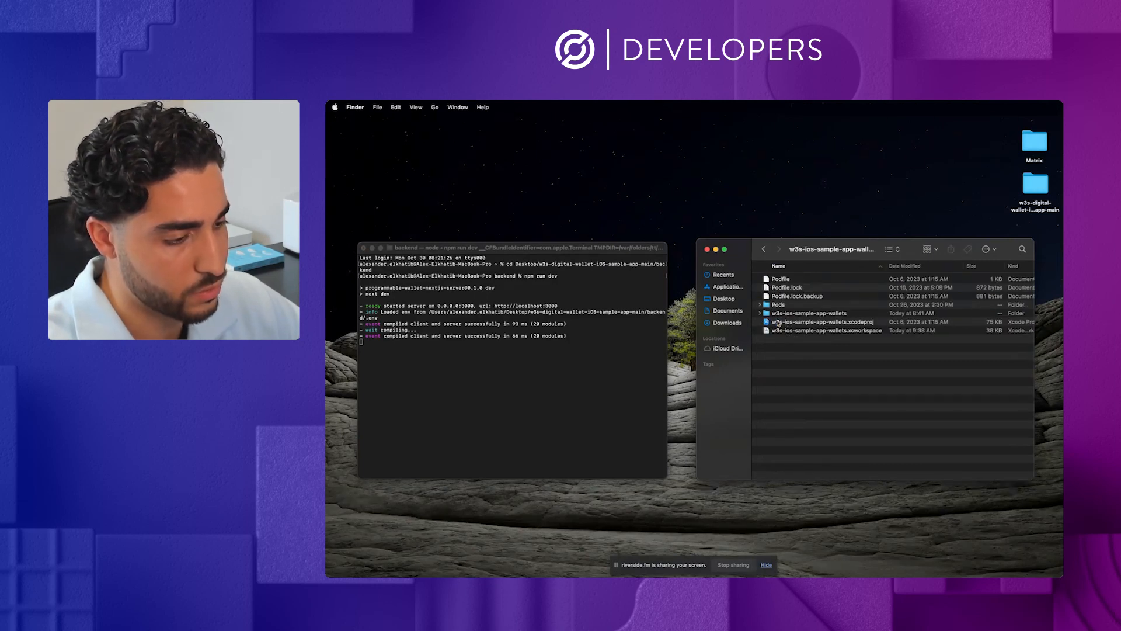
left_click(826, 330)
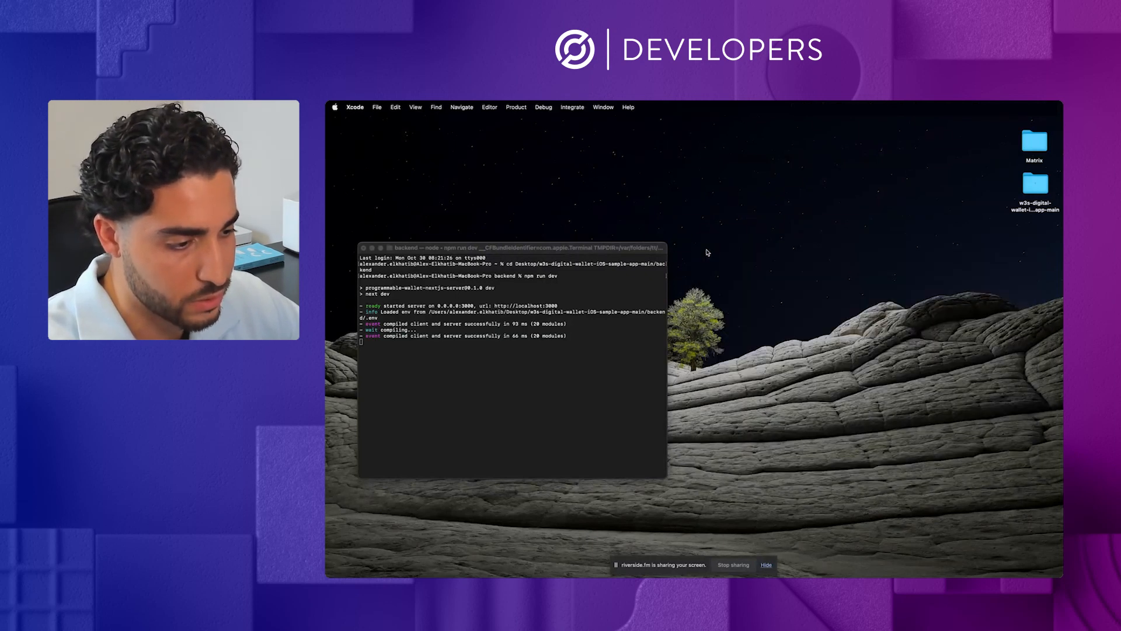
mouse_move(536, 222)
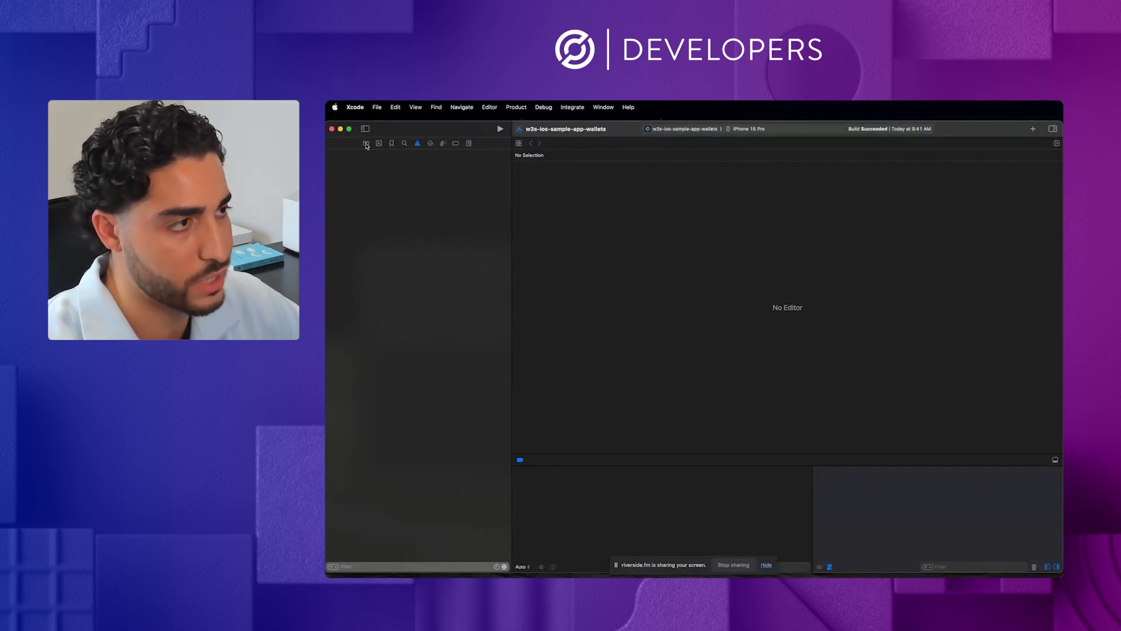
Step: Show the project files with GoogleService-Info.plist and run the app on the iPhone 15 Pro destination
left_click(388, 243)
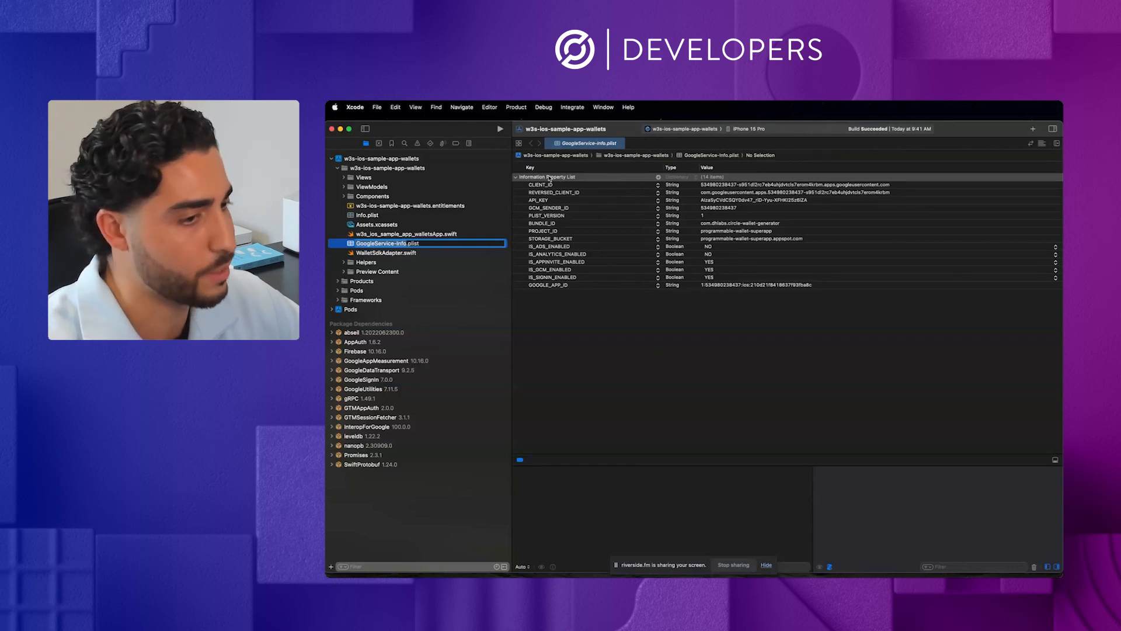
left_click(501, 129)
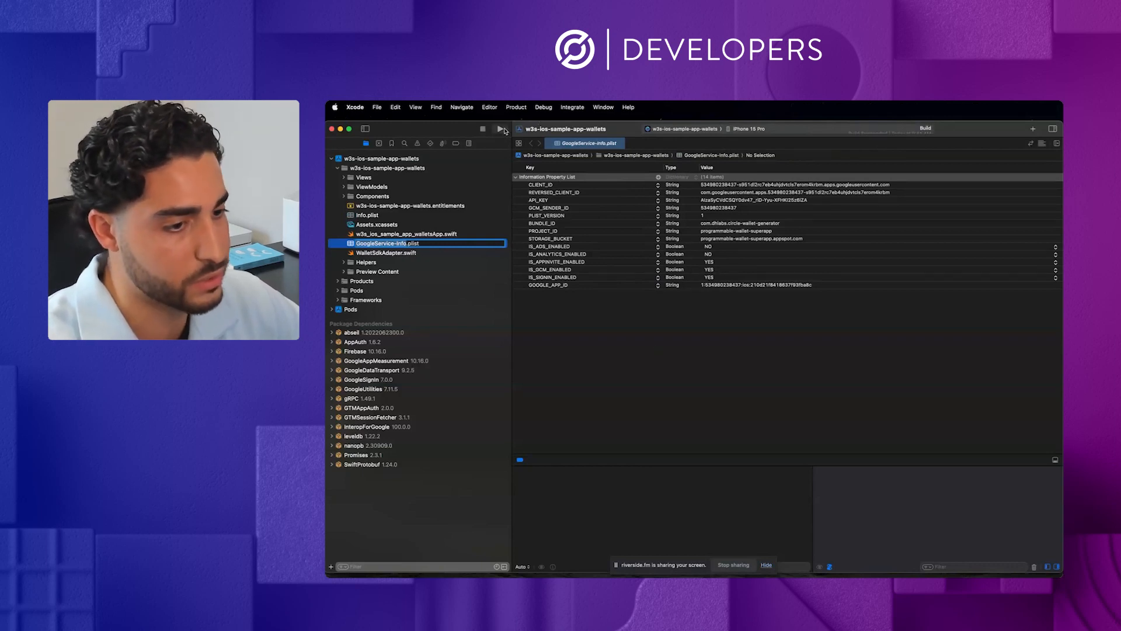
left_click(500, 129)
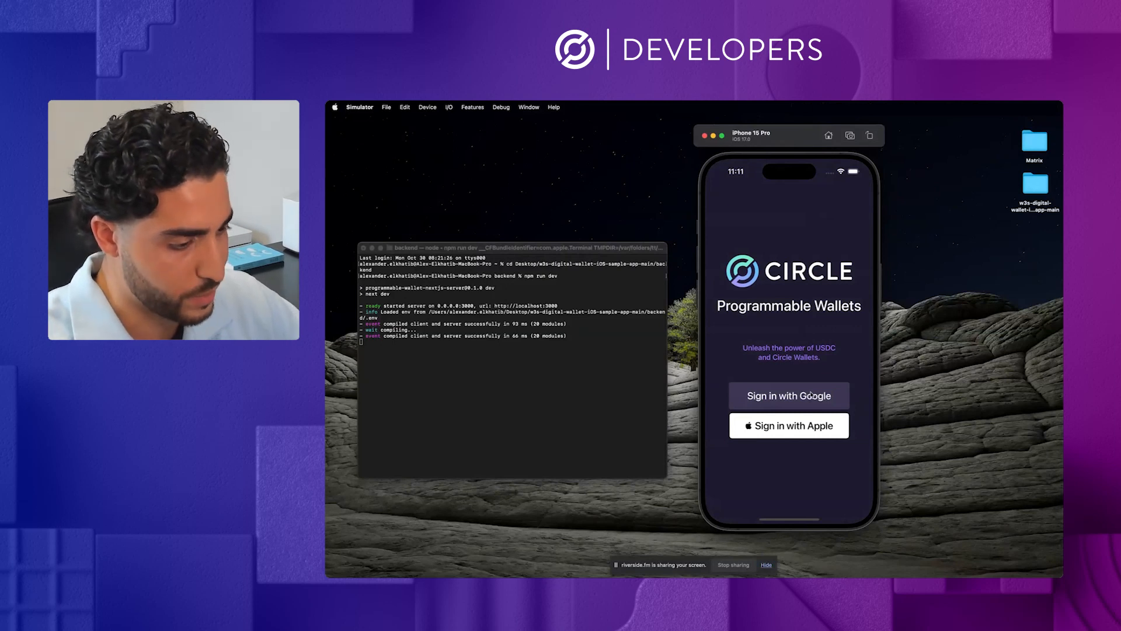
Step: Start Sign in with Google on the wallet app's start screen
left_click(789, 395)
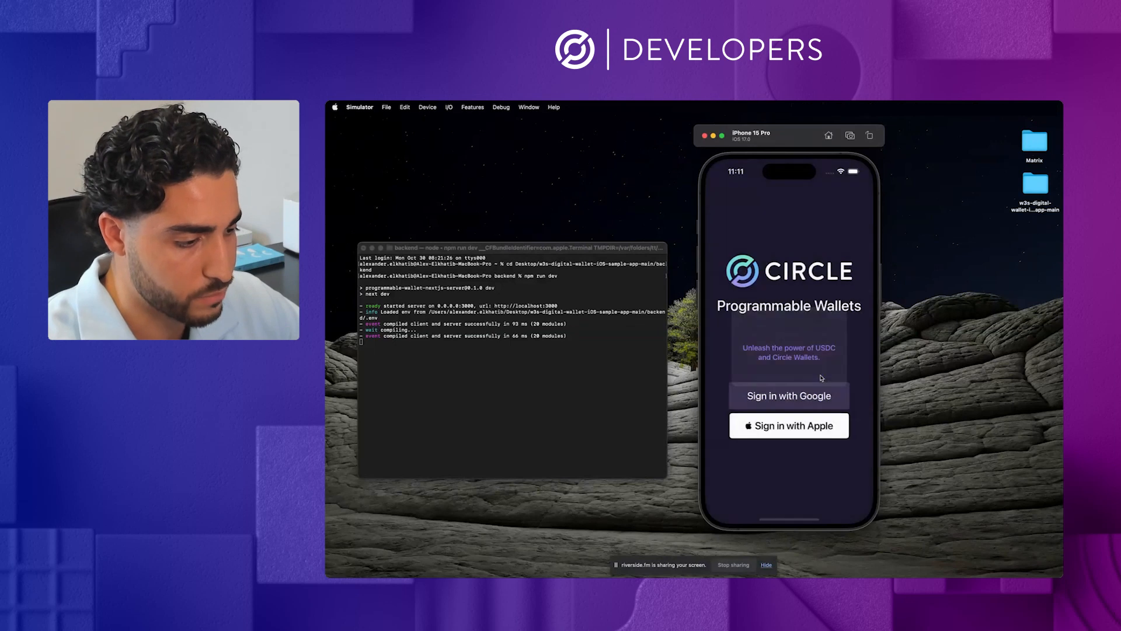
left_click(790, 396)
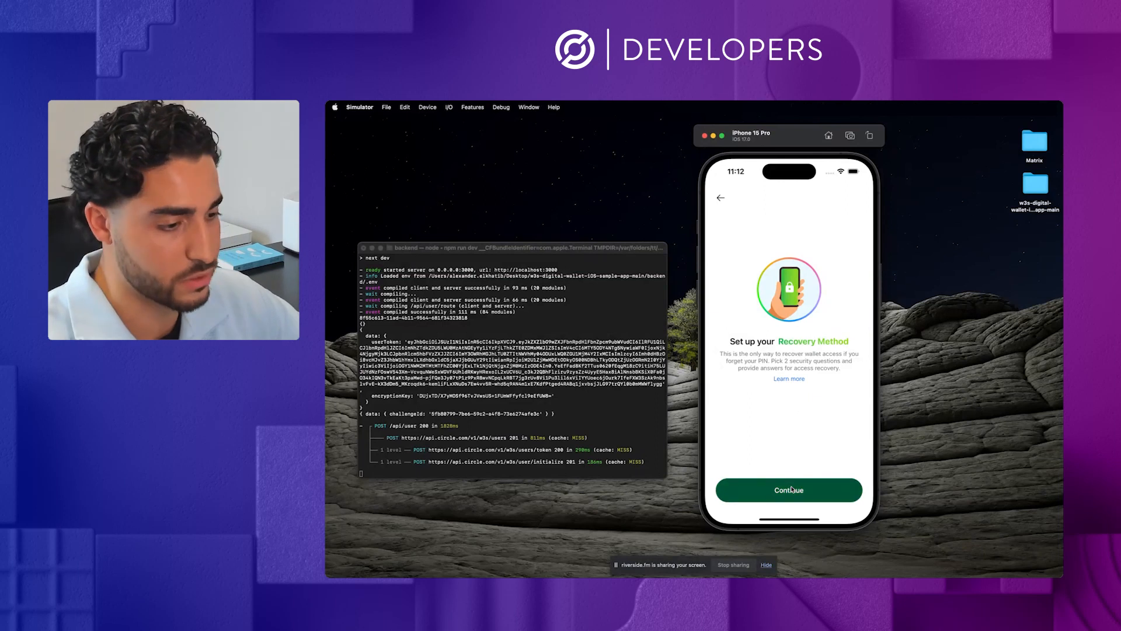
Step: Choose 'What is your favorite team?' as the second question, answer Circle, and continue to the summary
left_click(790, 490)
type("Alex")
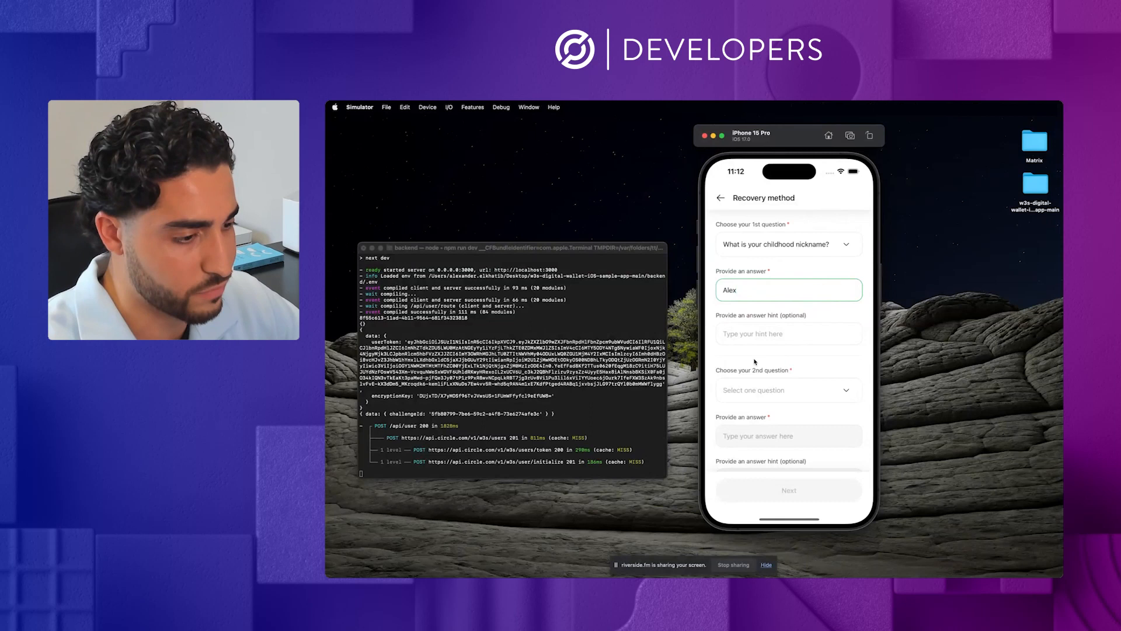
left_click(789, 390)
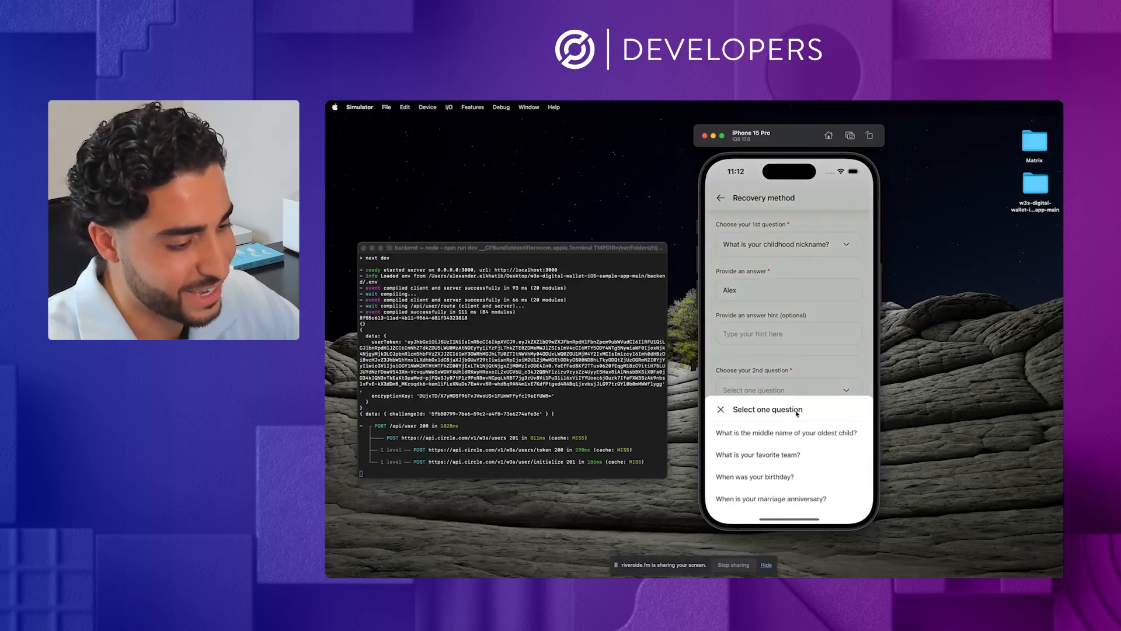
left_click(757, 454)
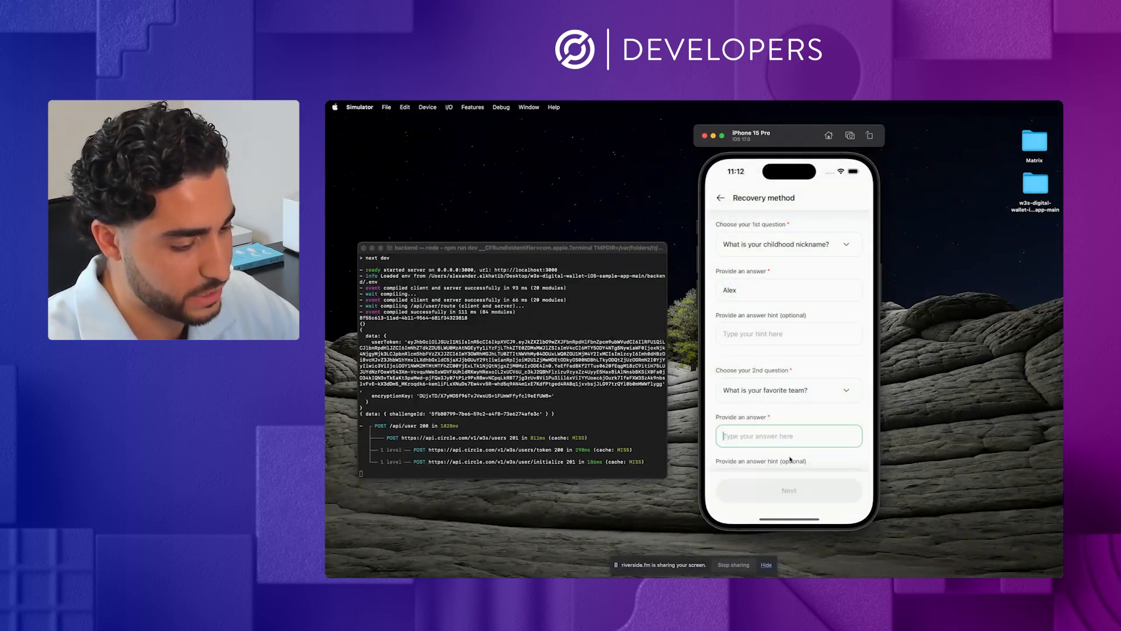
type("Circle")
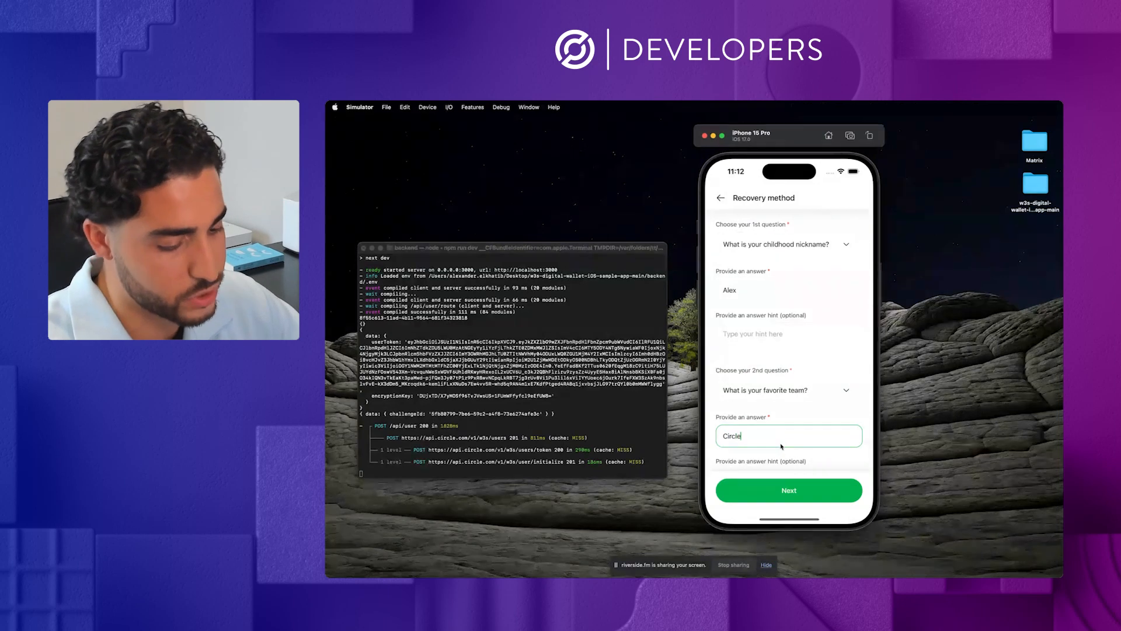
left_click(790, 490)
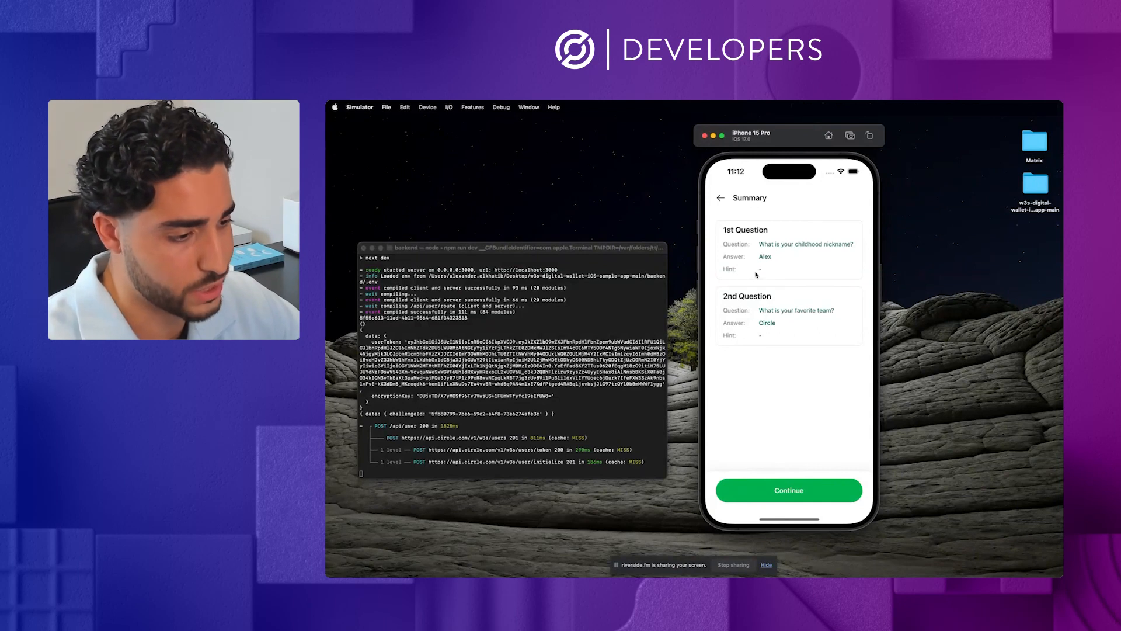
Step: Continue past the summary, enter 'I agree' as confirmation and submit it to create the wallet
left_click(788, 490)
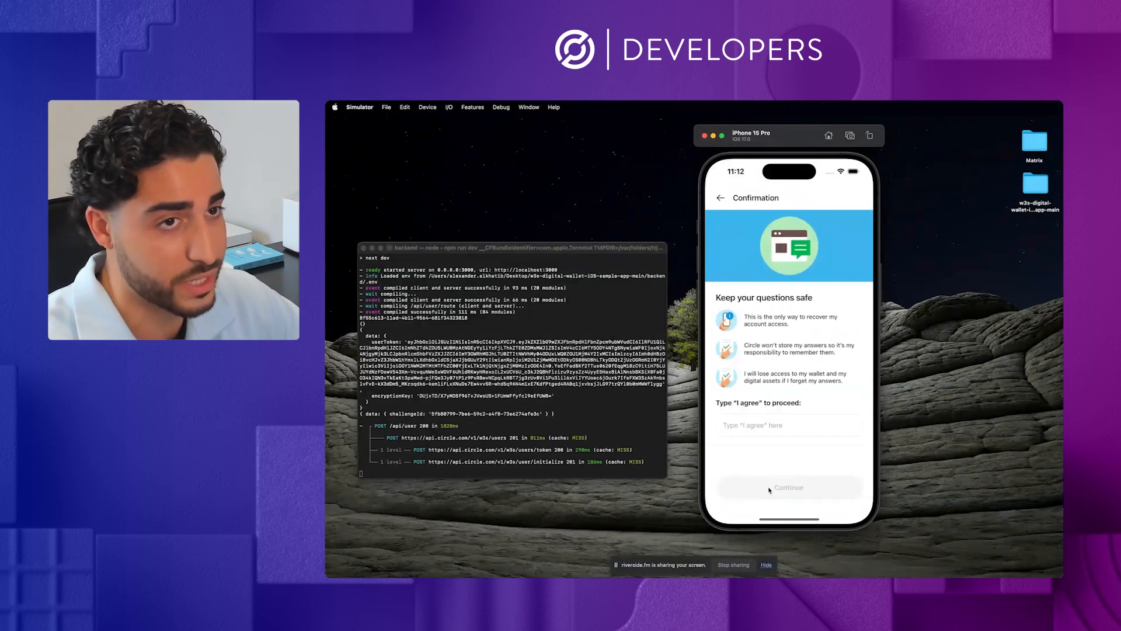
left_click(790, 426)
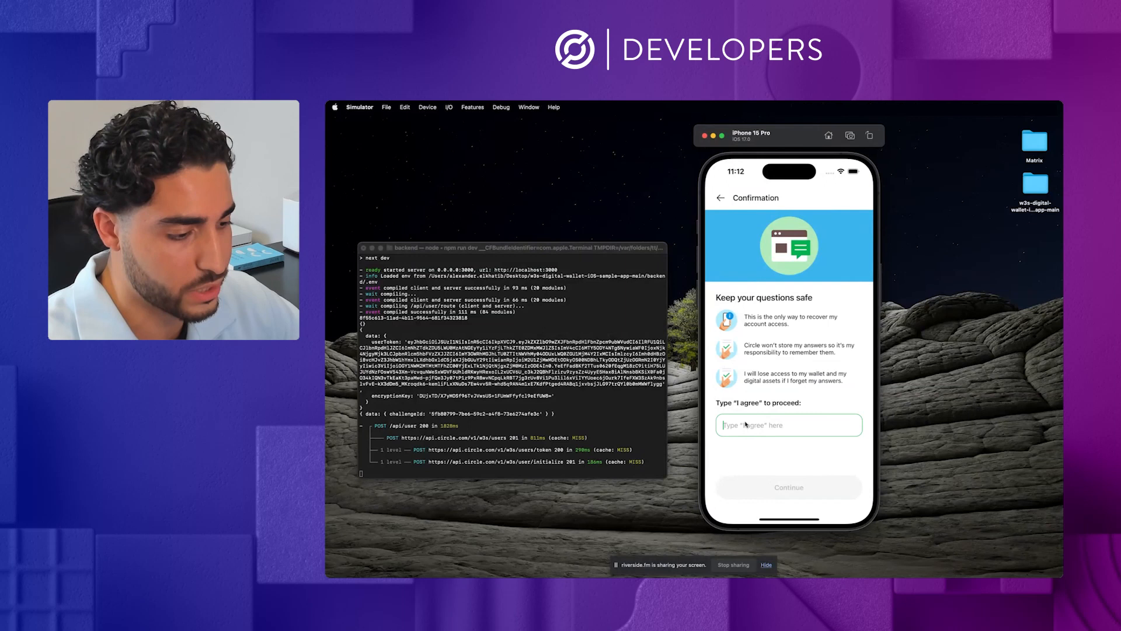
type("I agree")
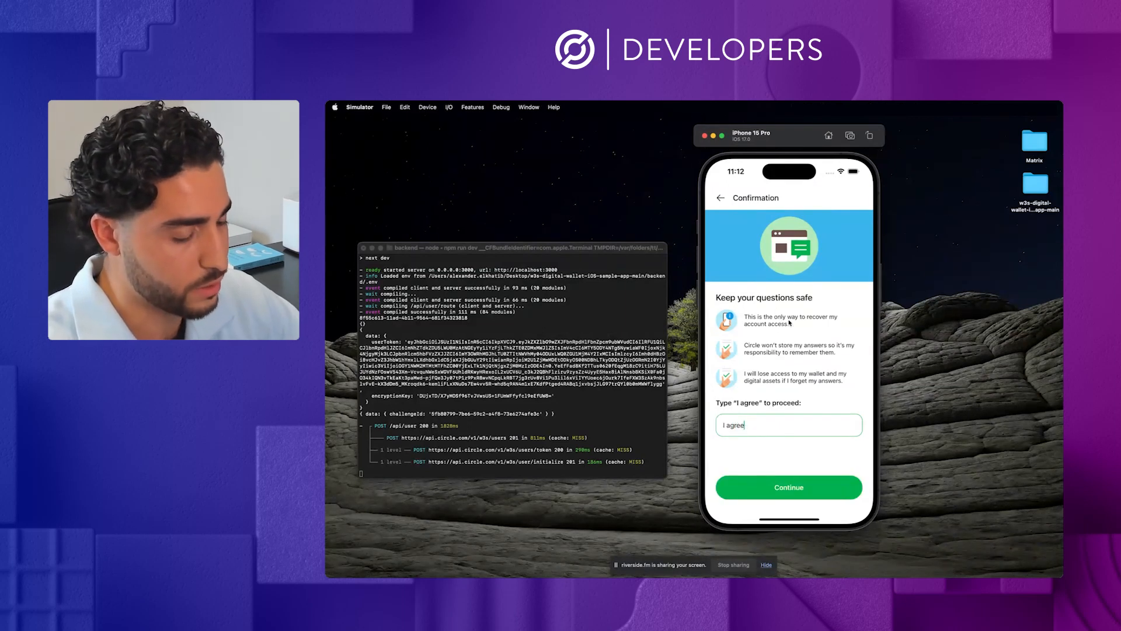
mouse_move(806, 316)
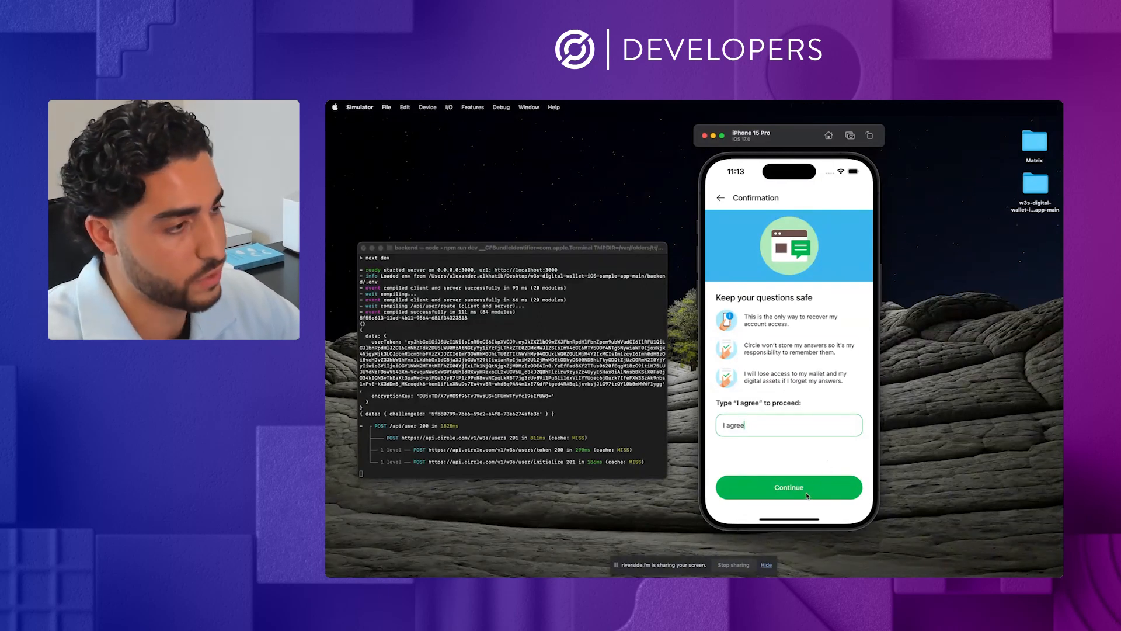
left_click(788, 487)
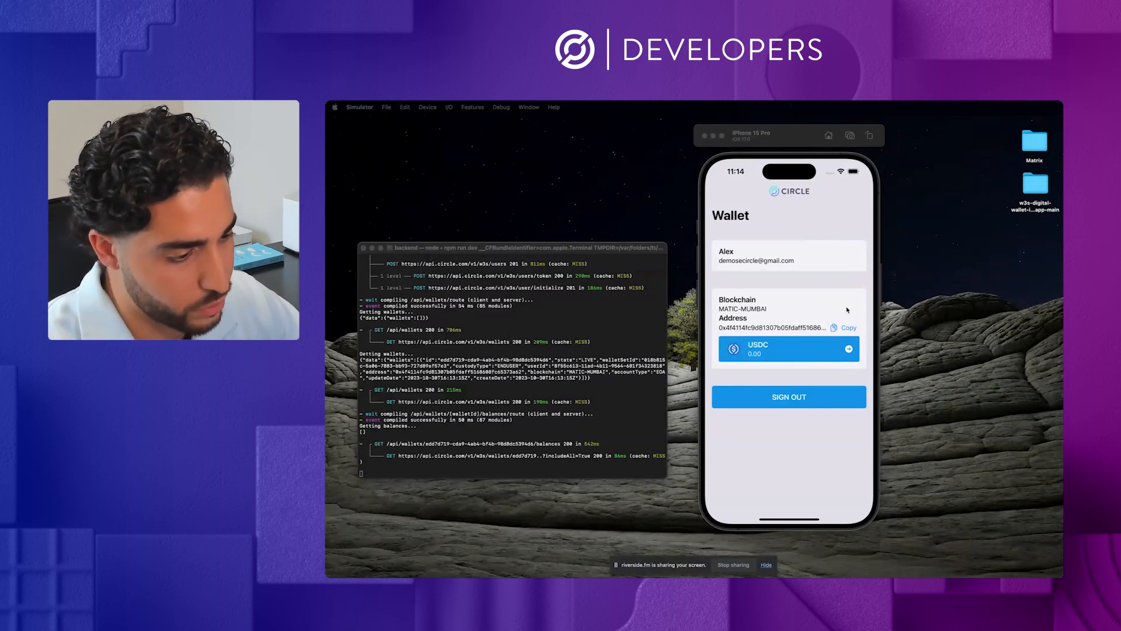
mouse_move(427, 509)
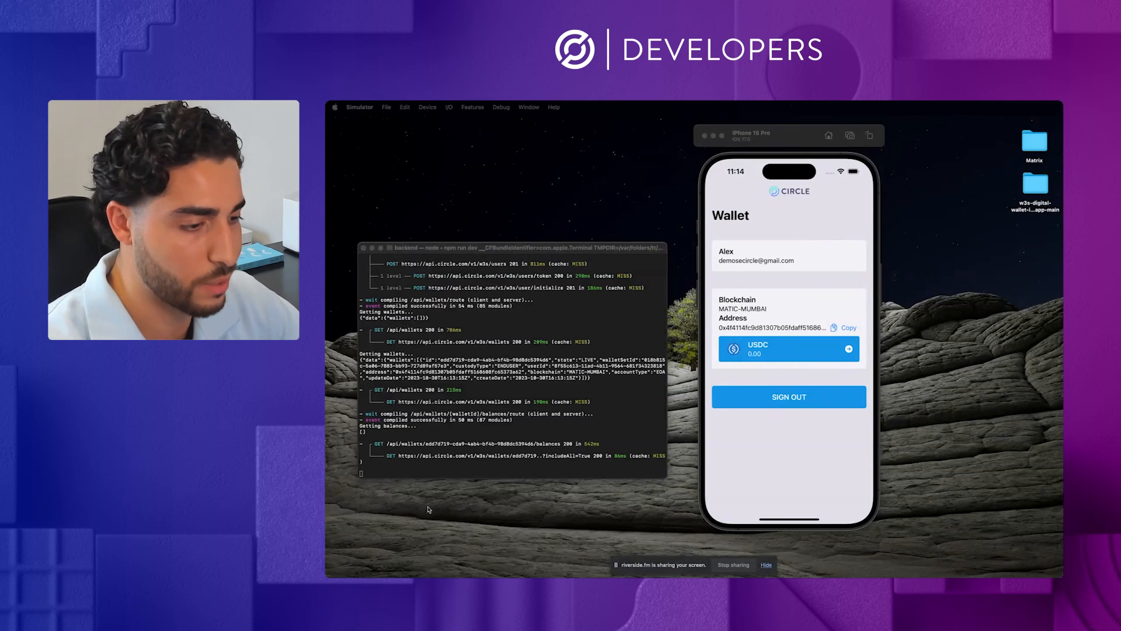
mouse_move(523, 416)
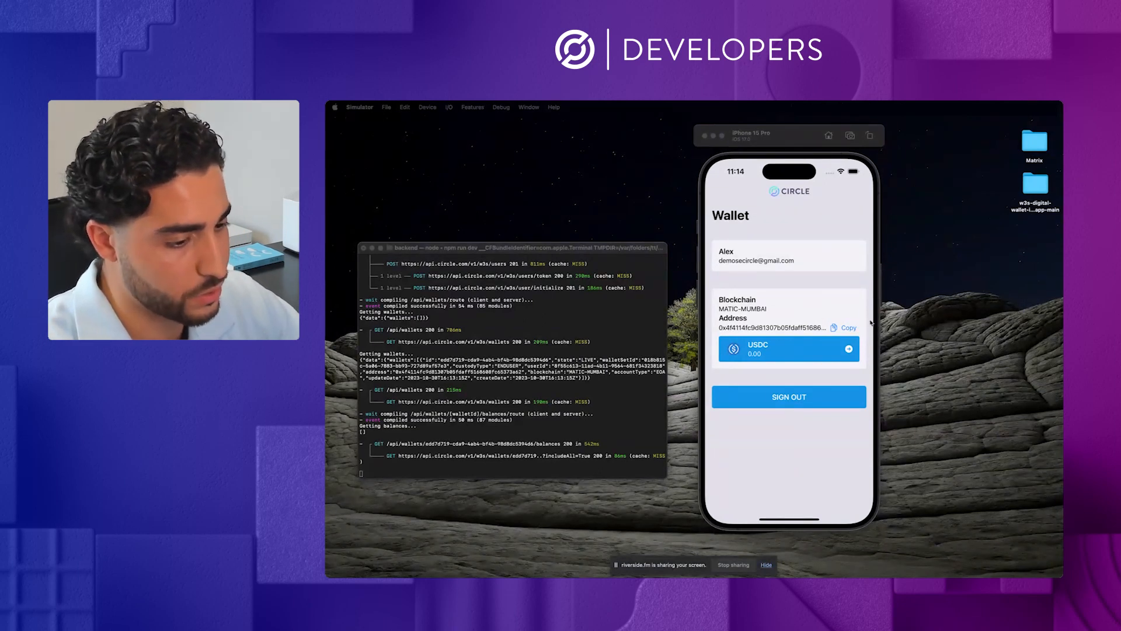
mouse_move(724, 309)
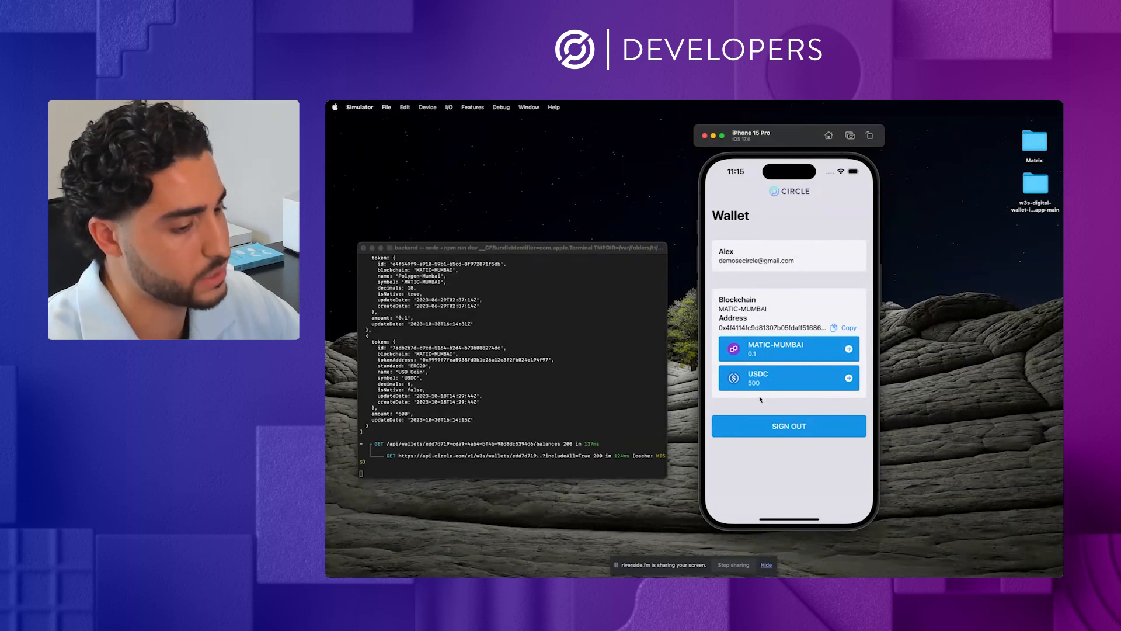
mouse_move(832, 323)
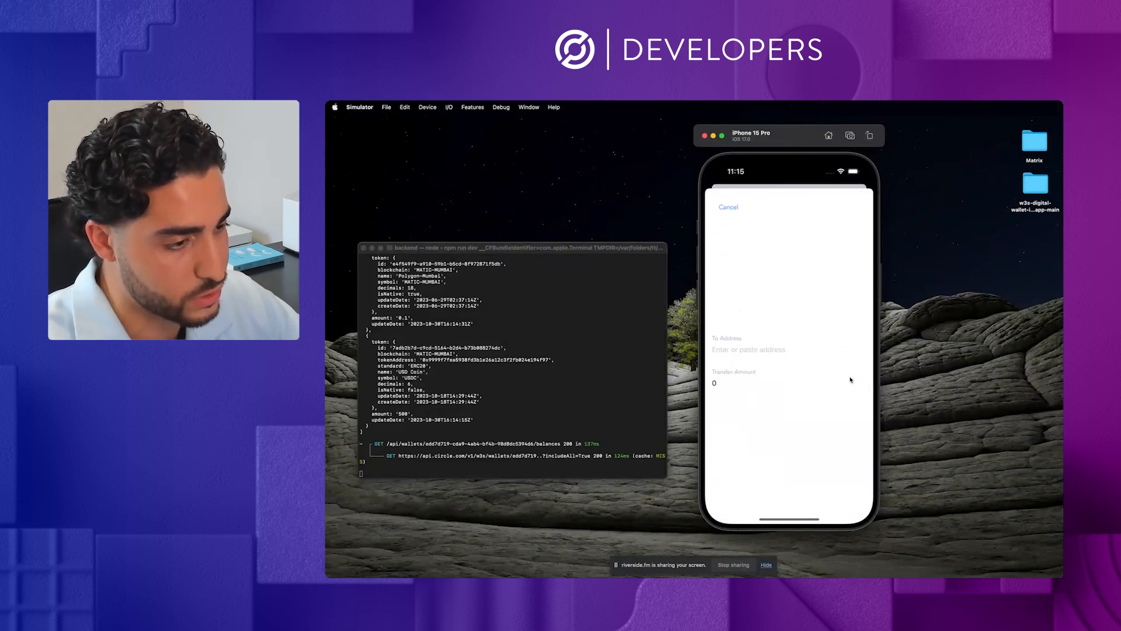
Step: Paste the recipient address and enter a transfer amount of 250 with the Fast fee
left_click(749, 351)
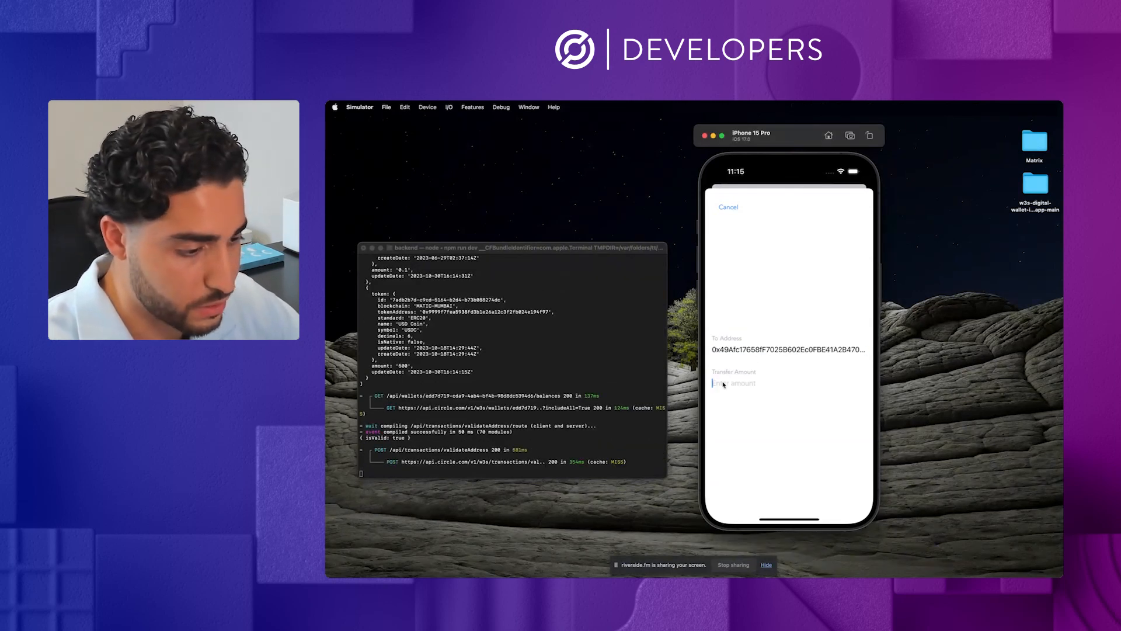
type("250")
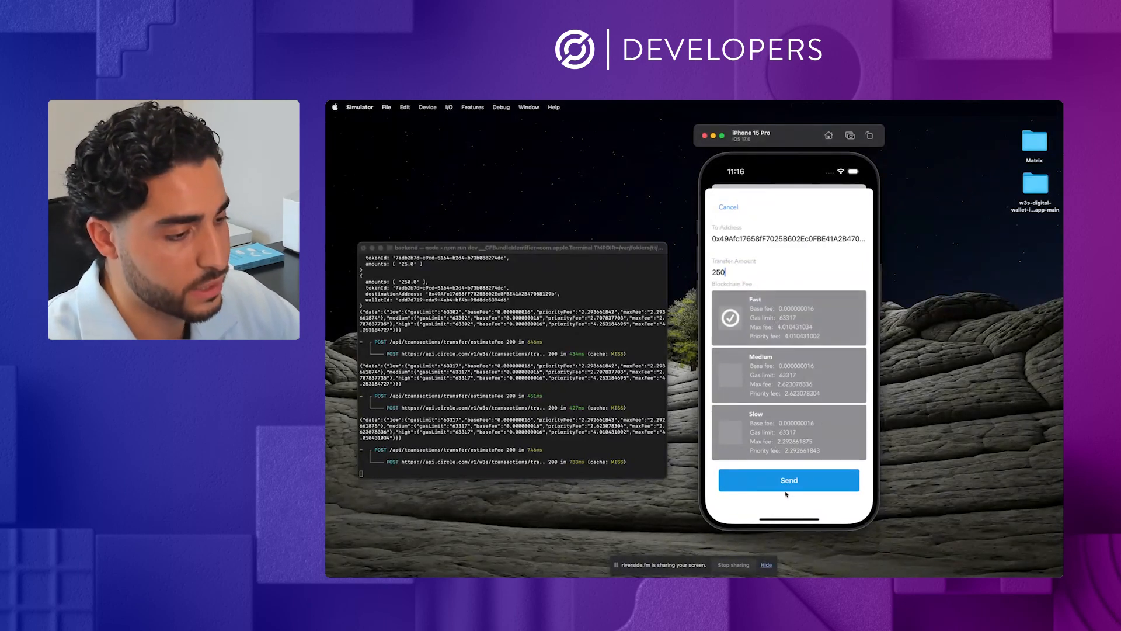
left_click(790, 481)
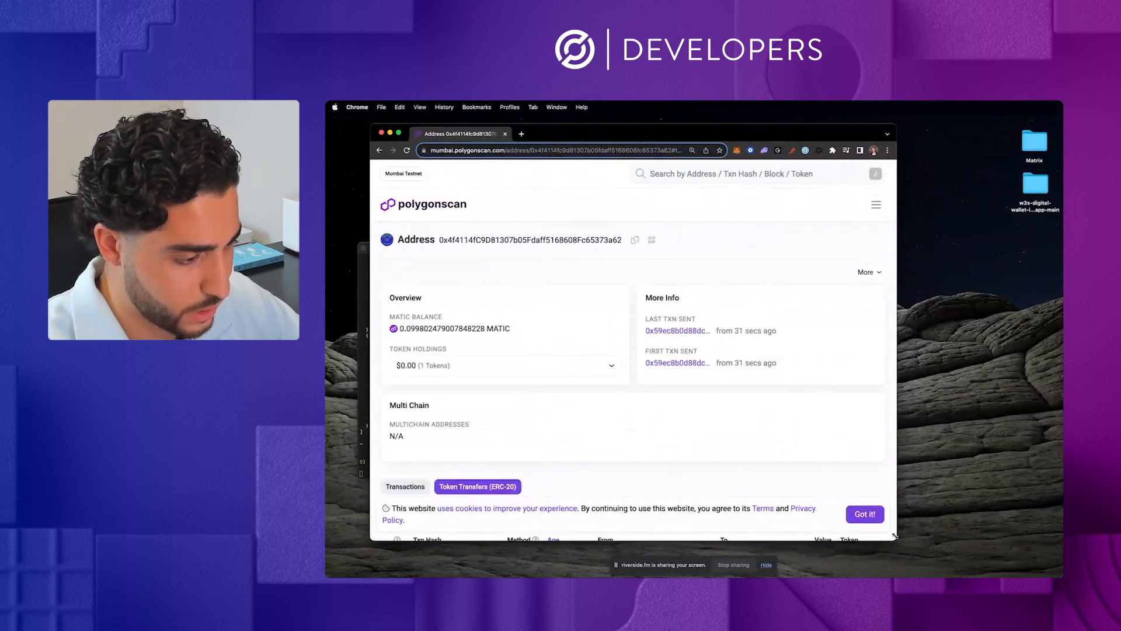
Step: Scroll to the ERC-20 transfer list showing 250 USD Coin sent and 500 received
scroll("down", 3)
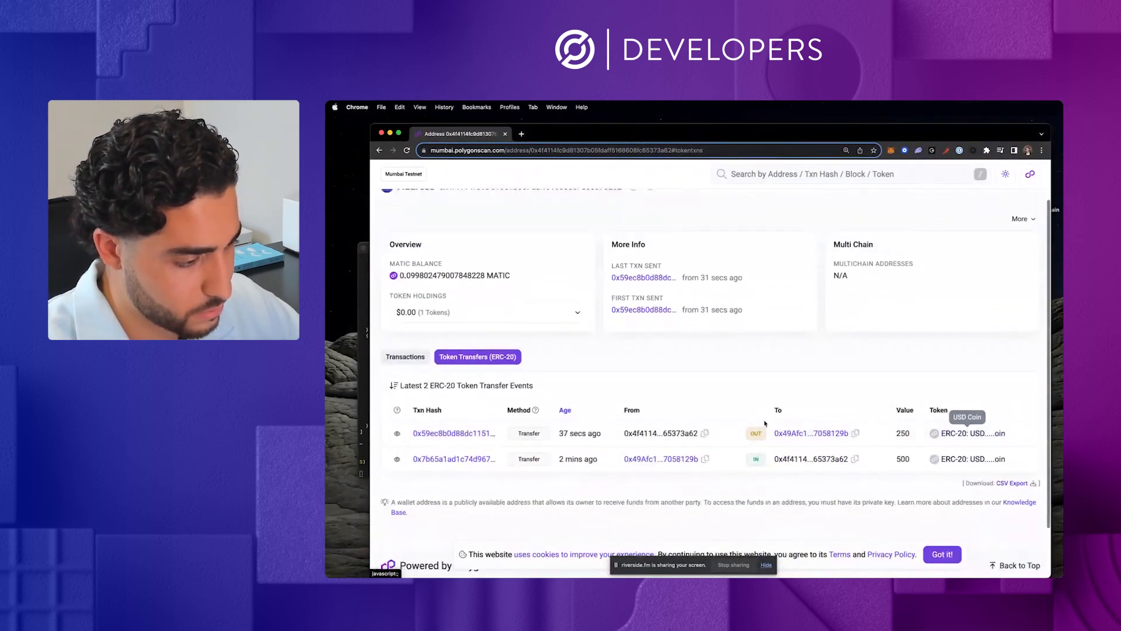